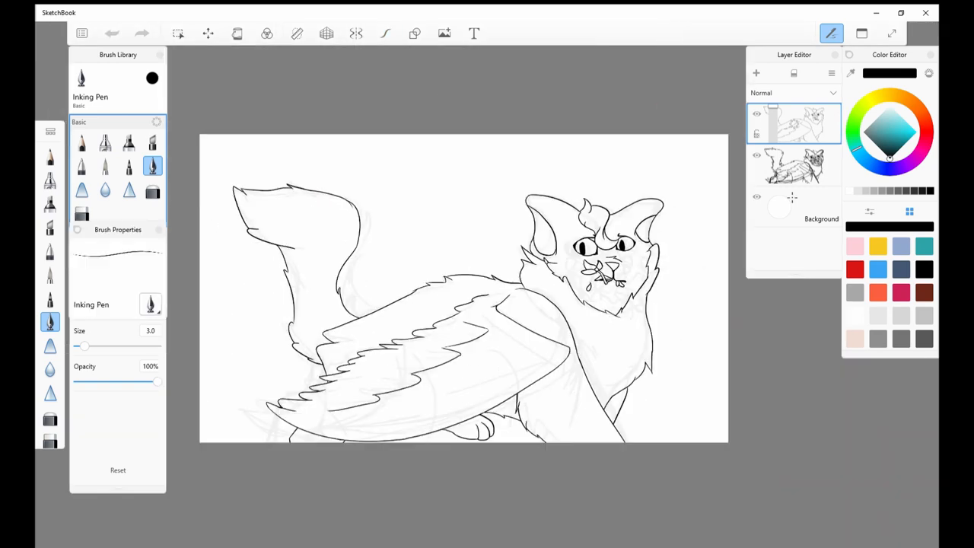
Colour the winged cat in browns and cream on teal, then import the pink flower photo.
left_click(178, 33)
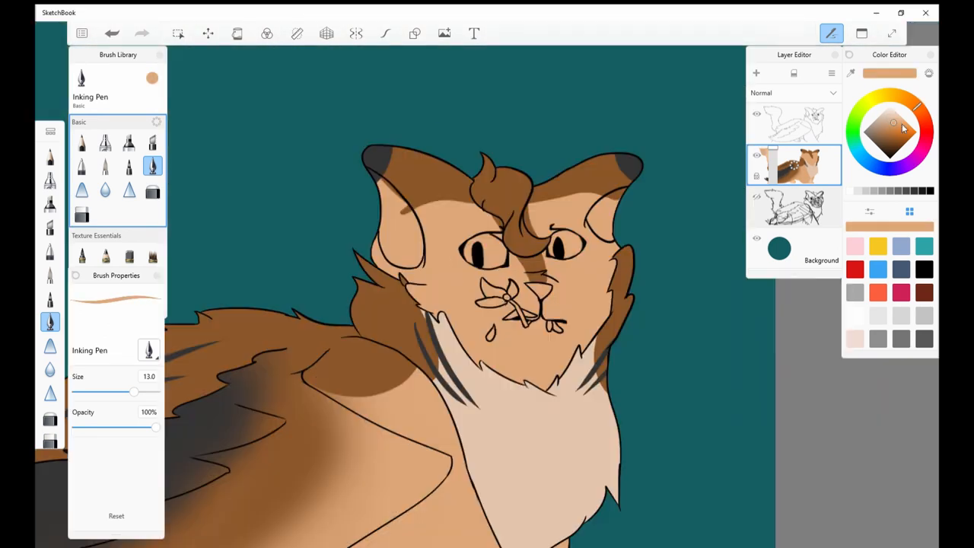
left_click(208, 33)
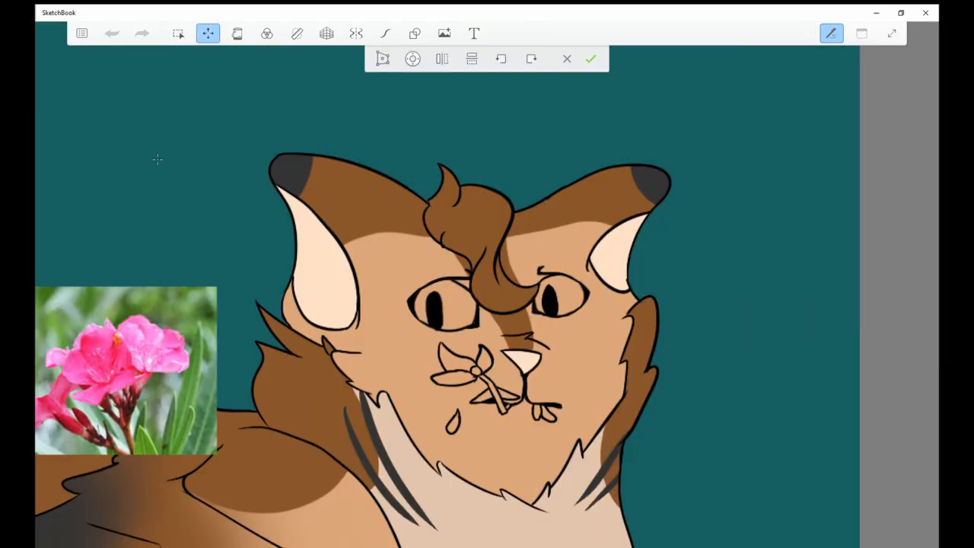